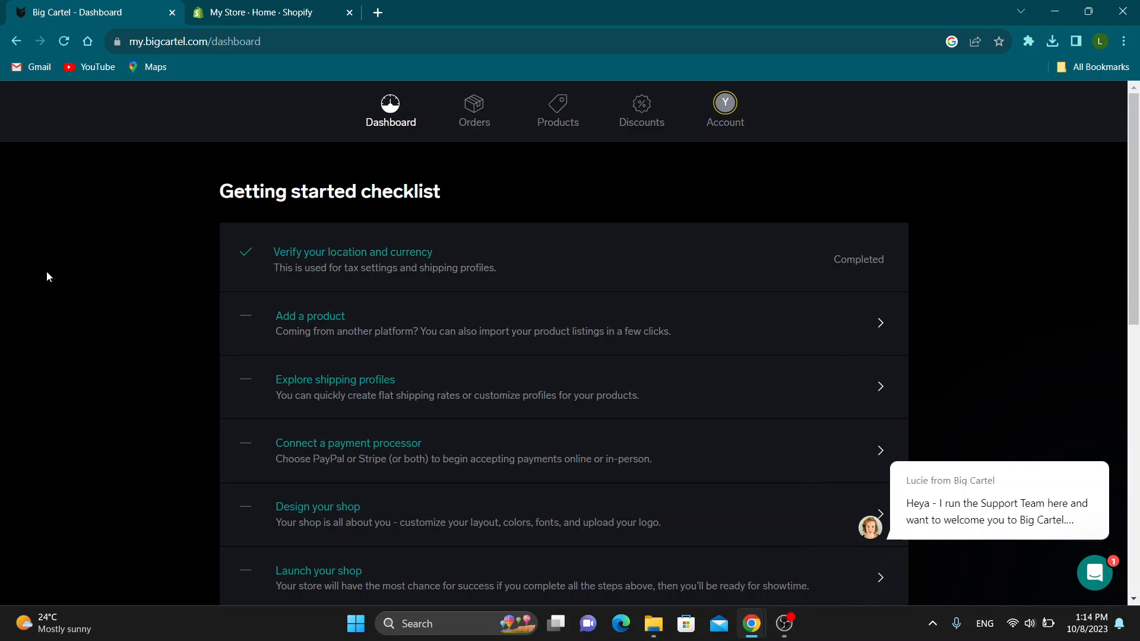
{"action": "mouse_move", "coordinate": [240, 82]}
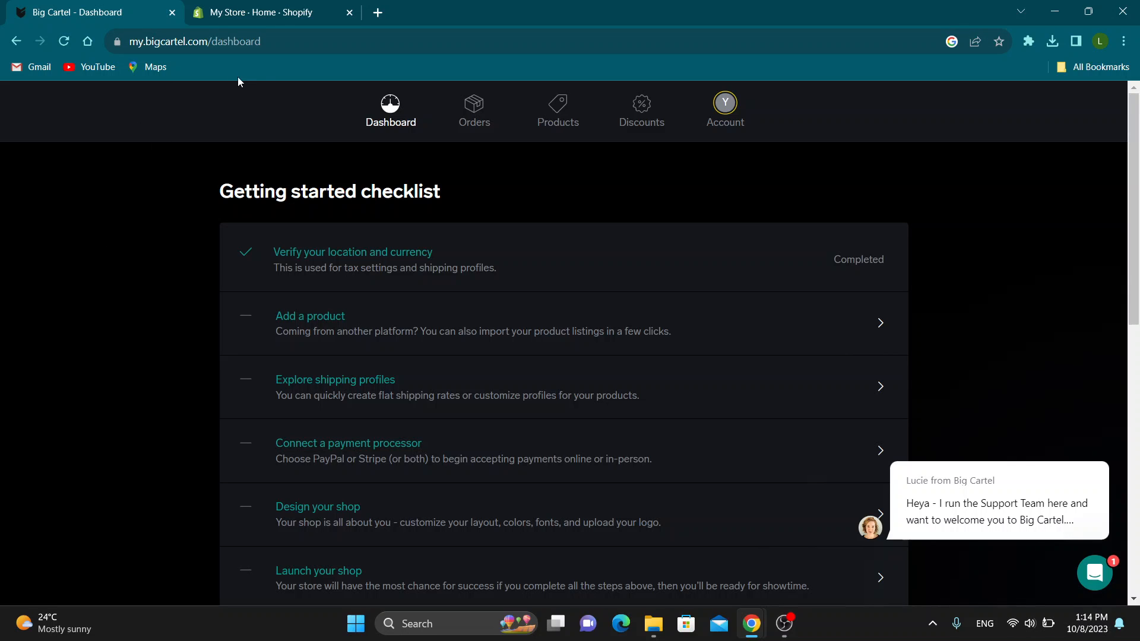
{"action": "mouse_move", "coordinate": [207, 468]}
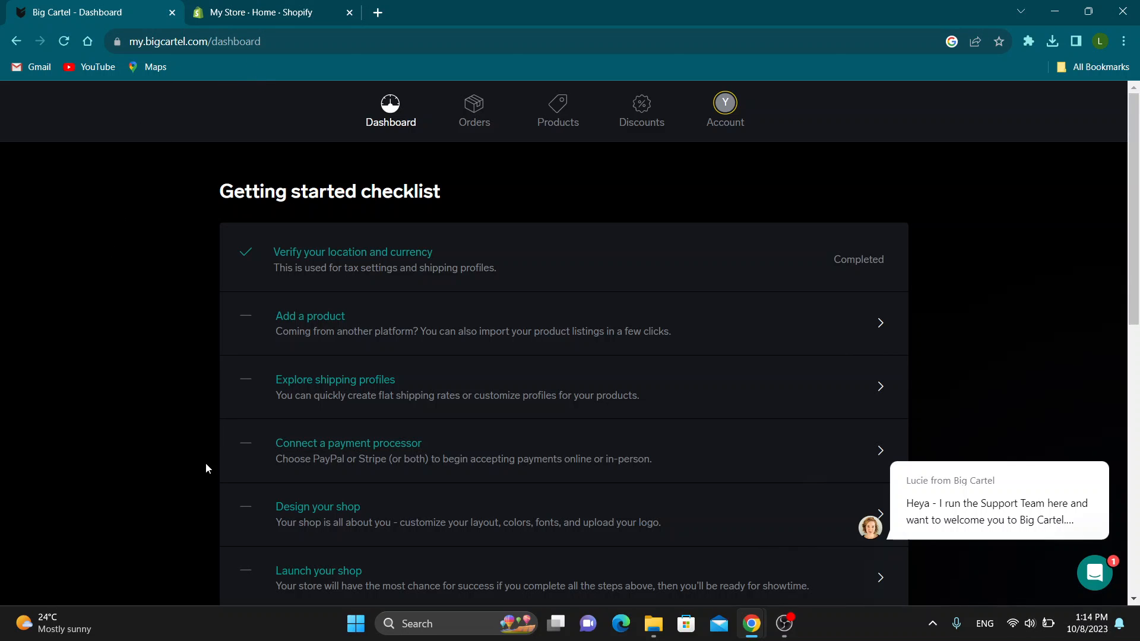
Switch to the My Store Shopify admin tab and minimize the trial notice.
{"action": "scroll", "scroll_direction": "down", "scroll_amount": 3}
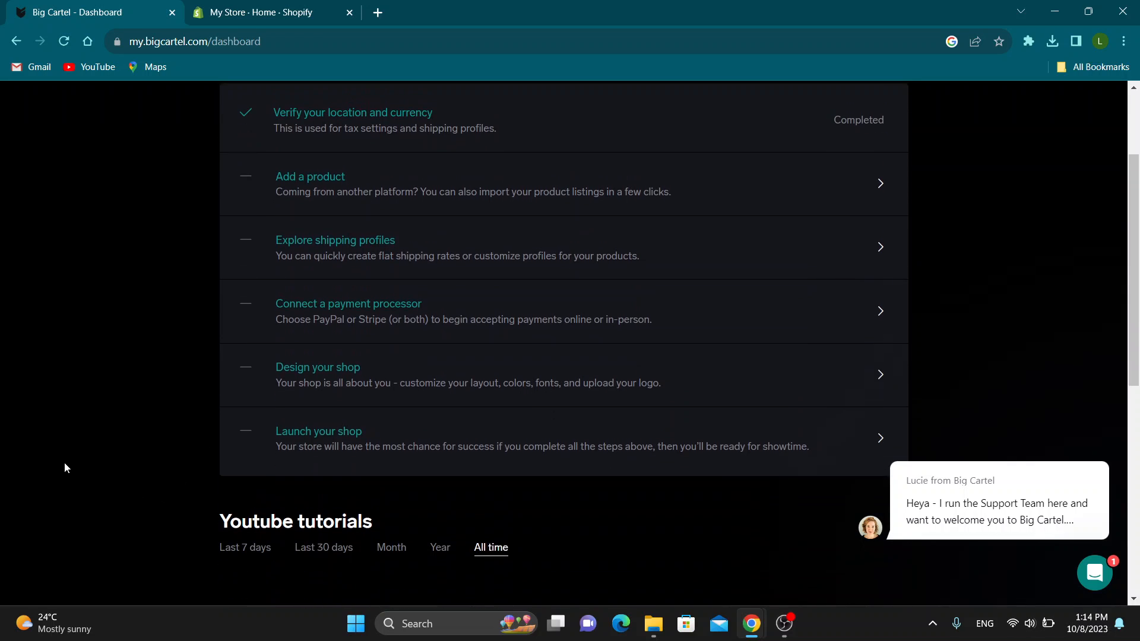
{"action": "scroll", "scroll_direction": "up", "scroll_amount": 3}
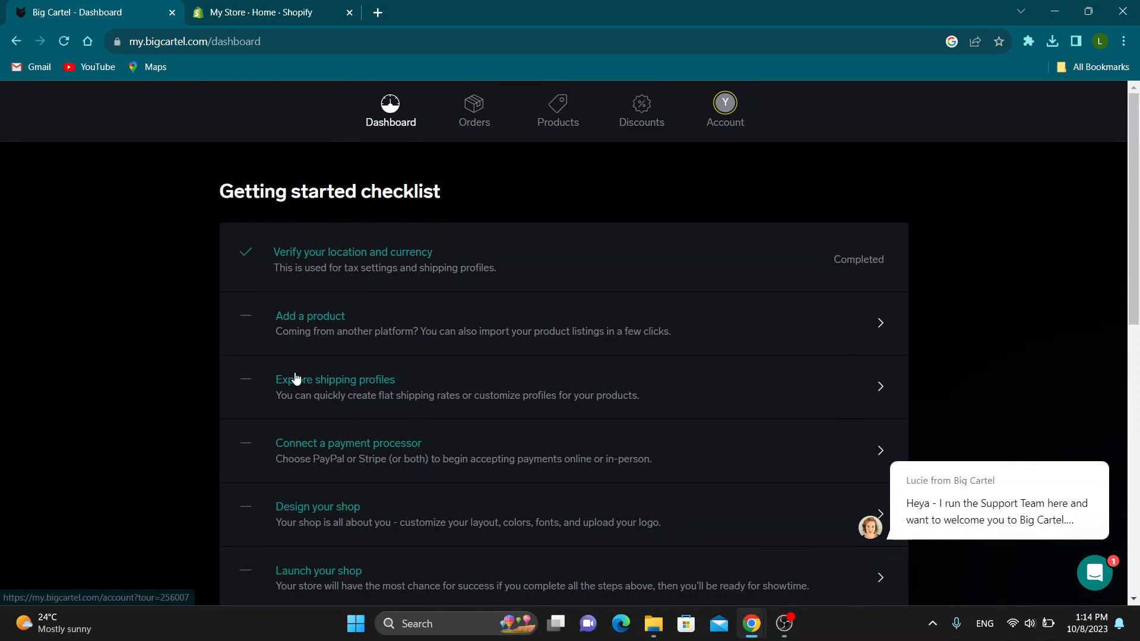
{"action": "mouse_move", "coordinate": [337, 333]}
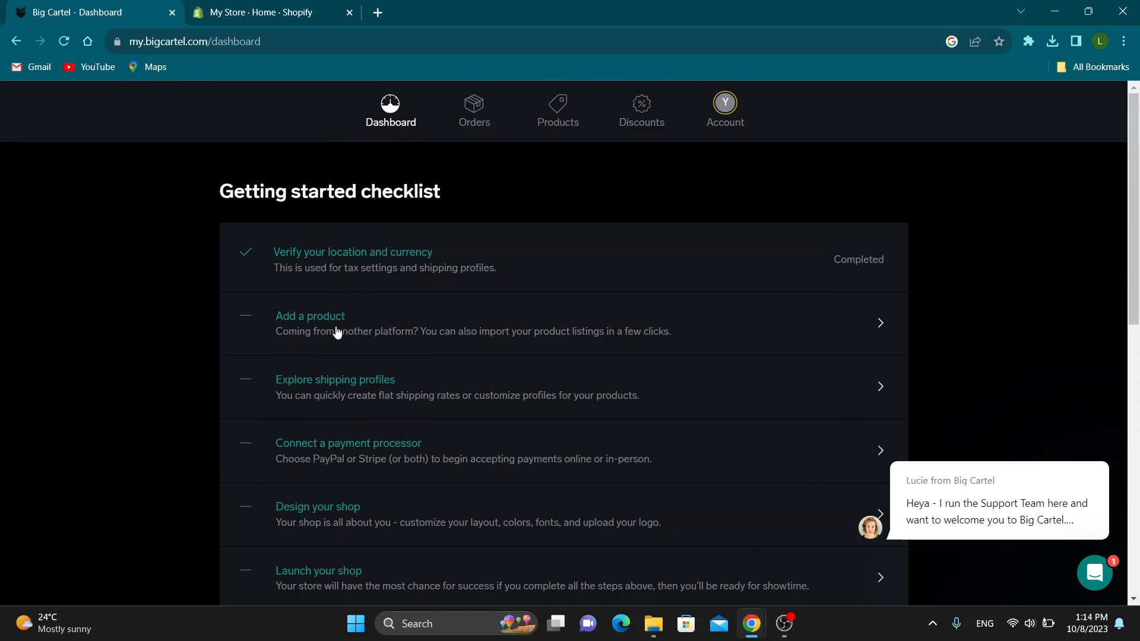
{"action": "mouse_move", "coordinate": [256, 325]}
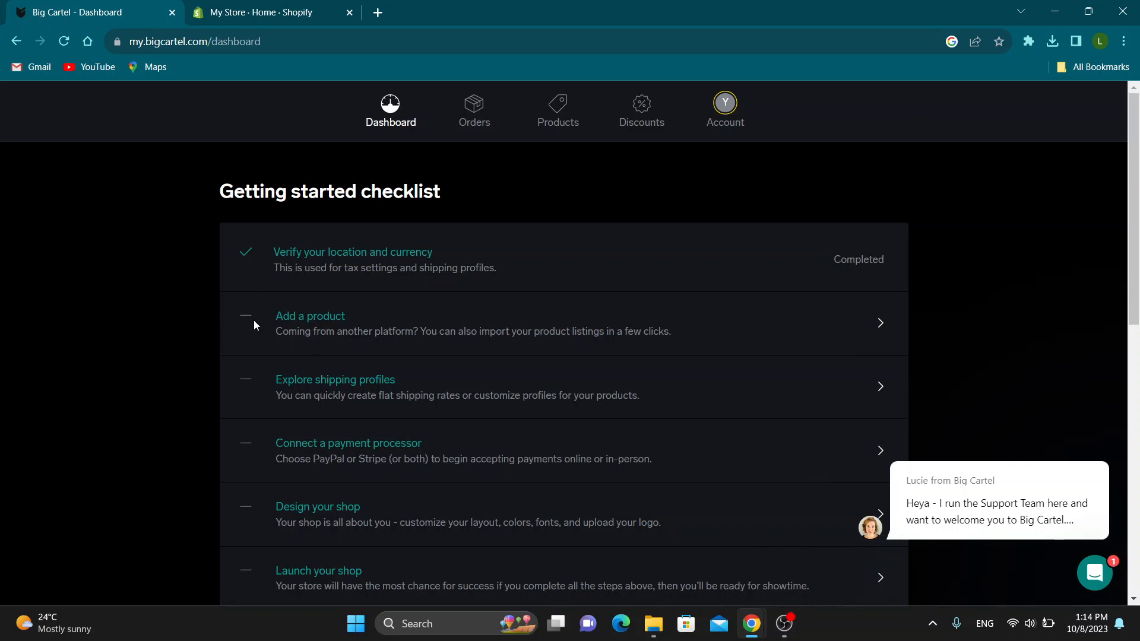
{"action": "mouse_move", "coordinate": [361, 424]}
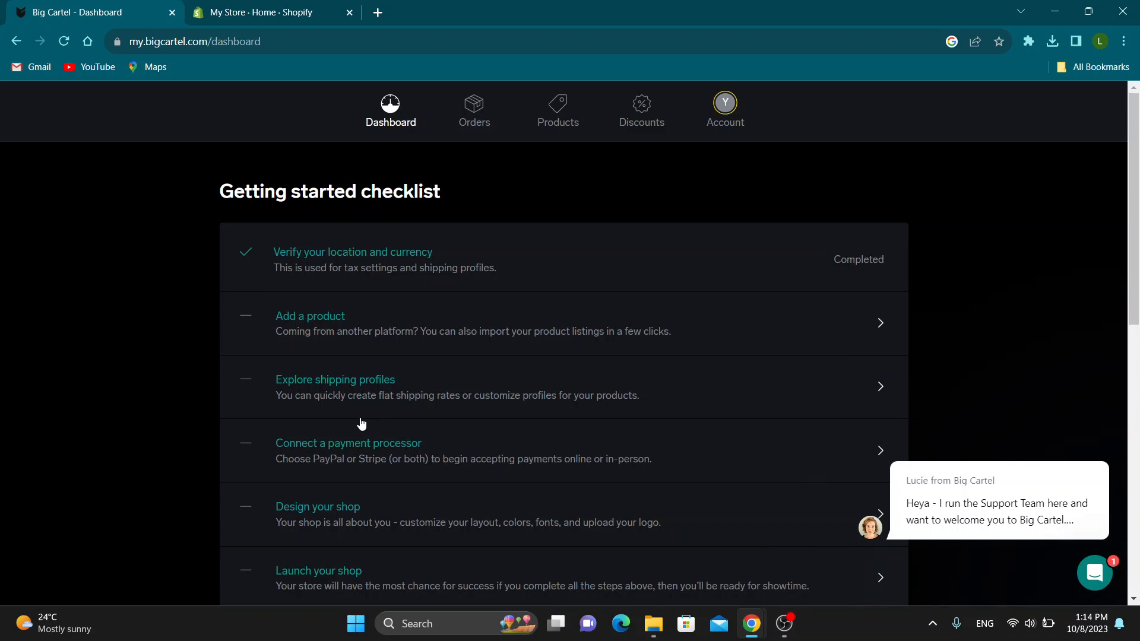
{"action": "mouse_move", "coordinate": [381, 357]}
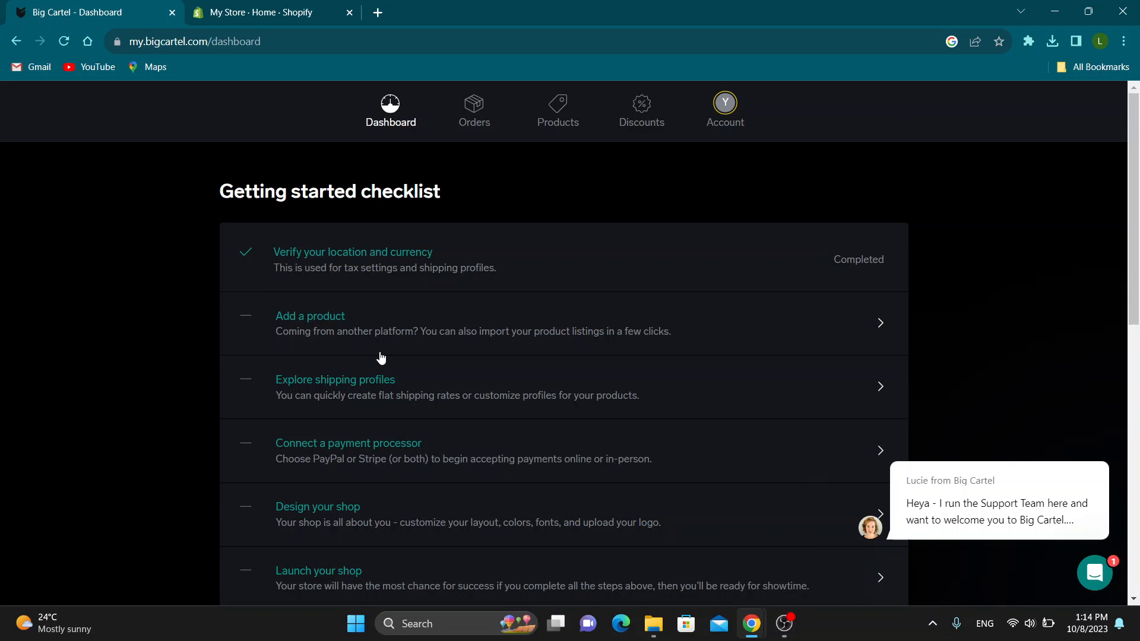
{"action": "mouse_move", "coordinate": [239, 360]}
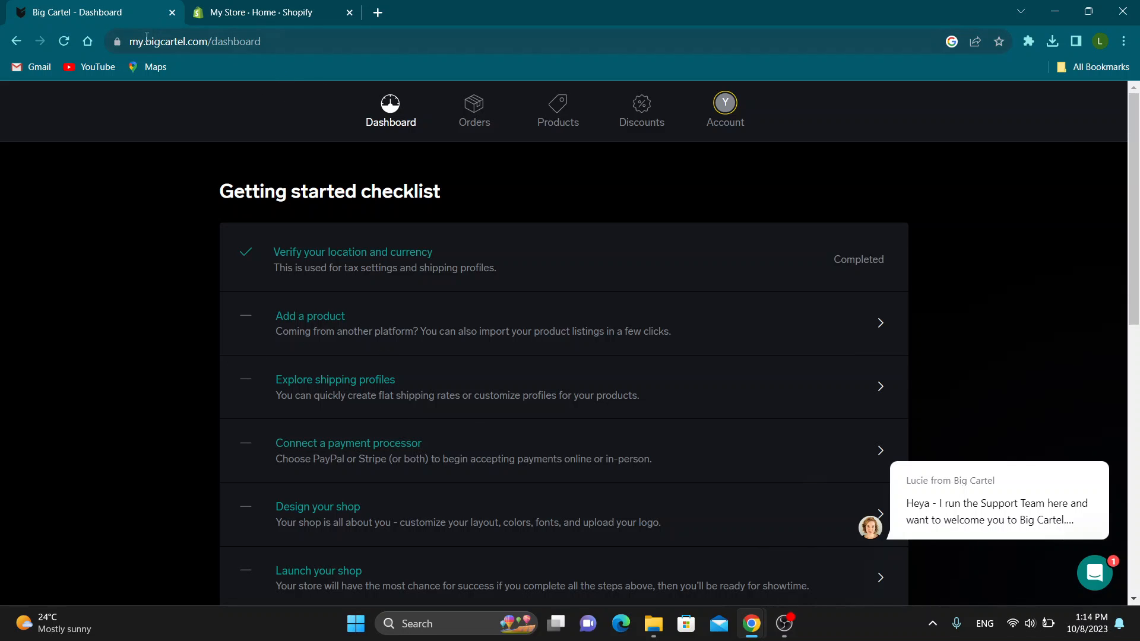
{"action": "mouse_move", "coordinate": [388, 308]}
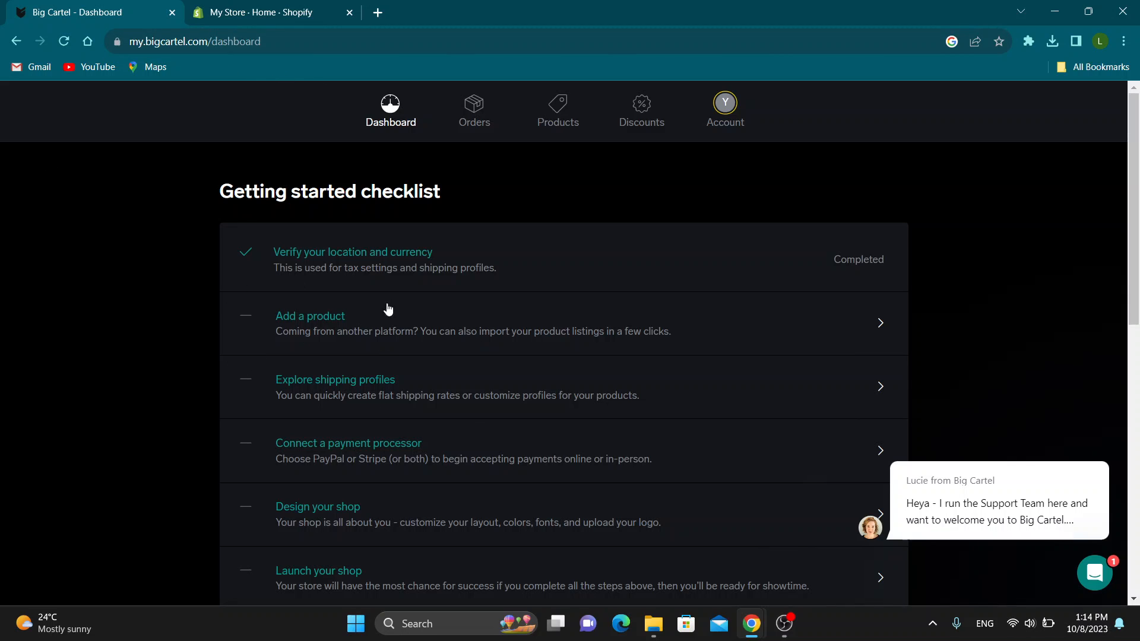
{"action": "mouse_move", "coordinate": [690, 317]}
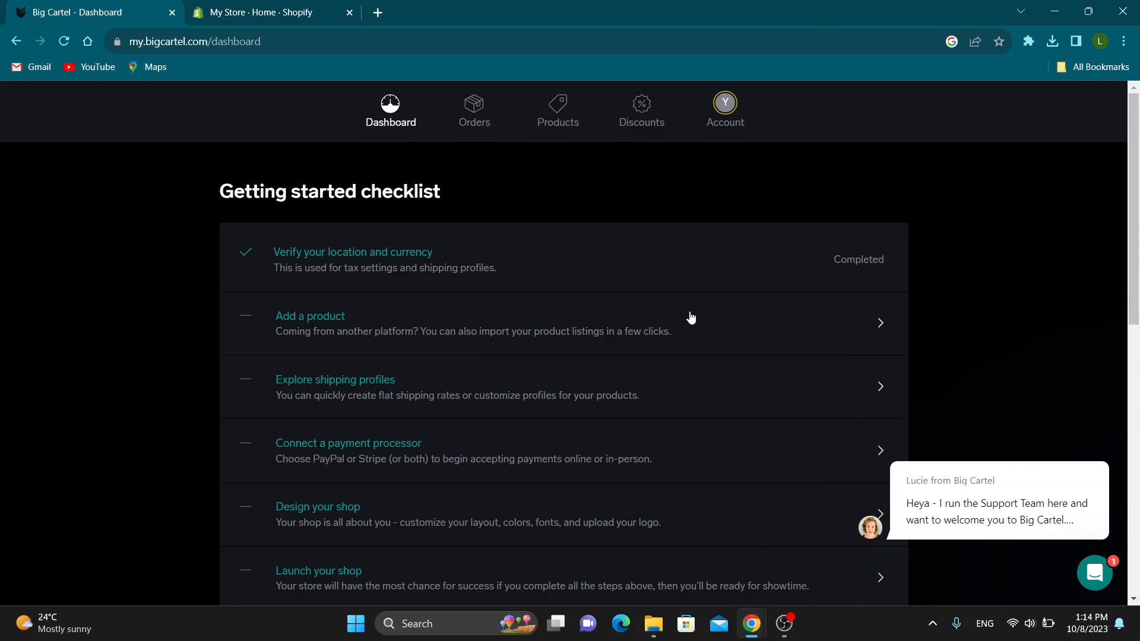
{"action": "scroll", "scroll_direction": "down", "scroll_amount": 3}
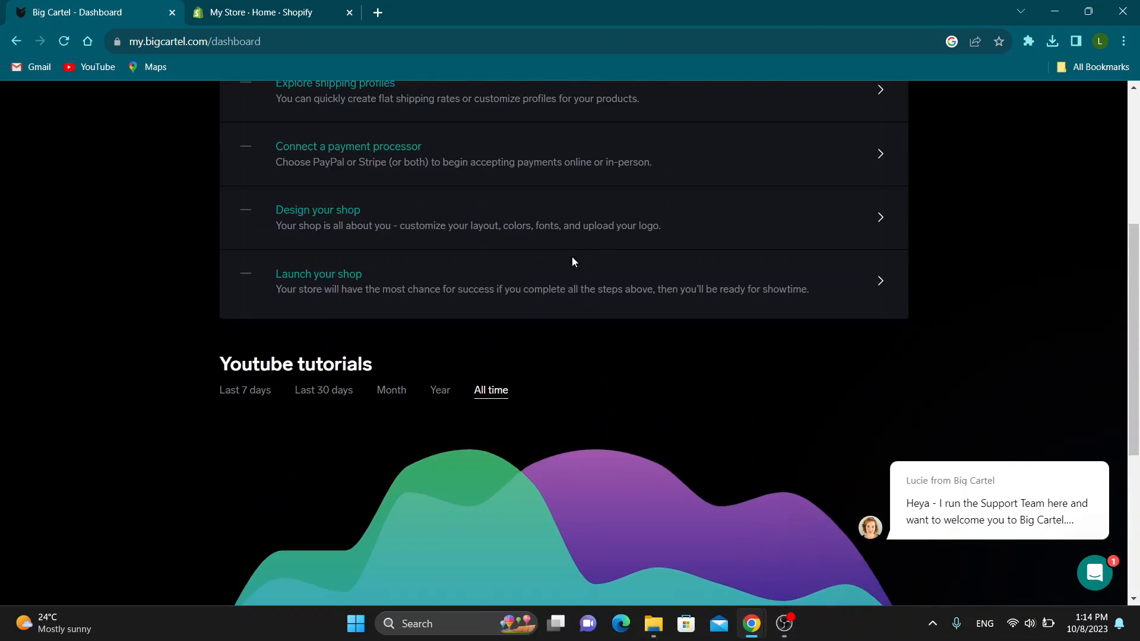
{"action": "scroll", "scroll_direction": "up", "scroll_amount": 3}
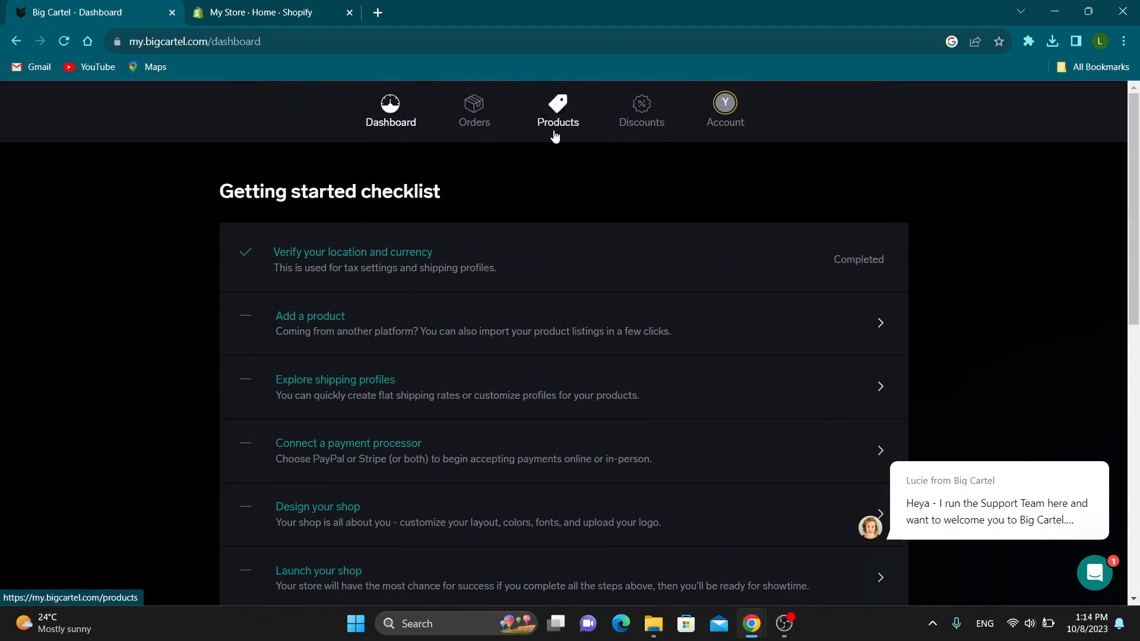
{"action": "mouse_move", "coordinate": [357, 25]}
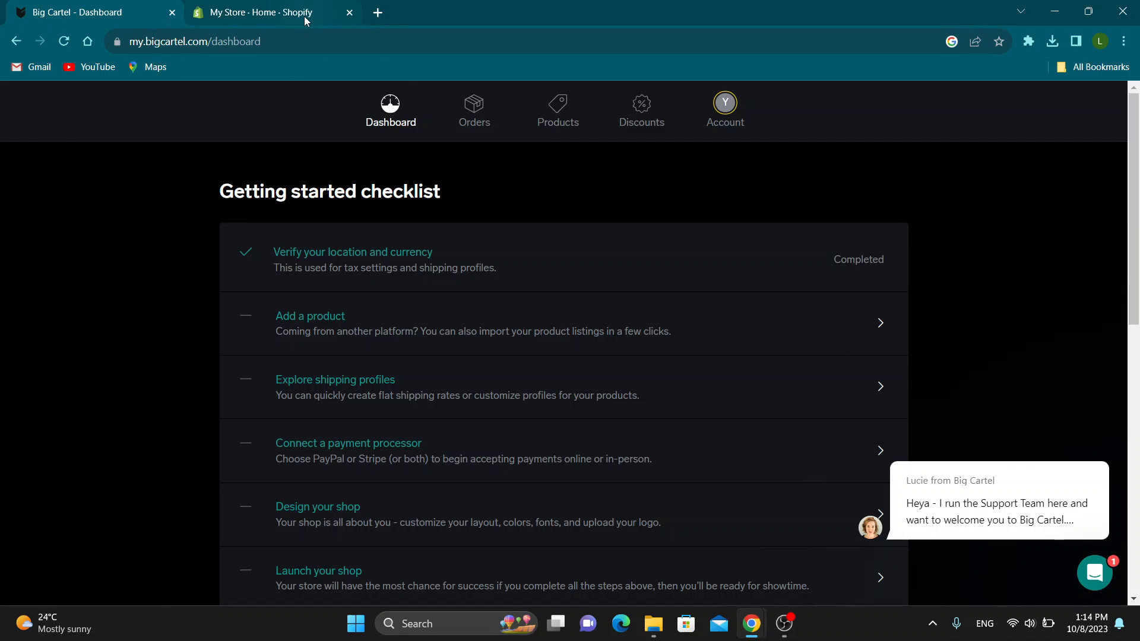
{"action": "left_click", "coordinate": [255, 13]}
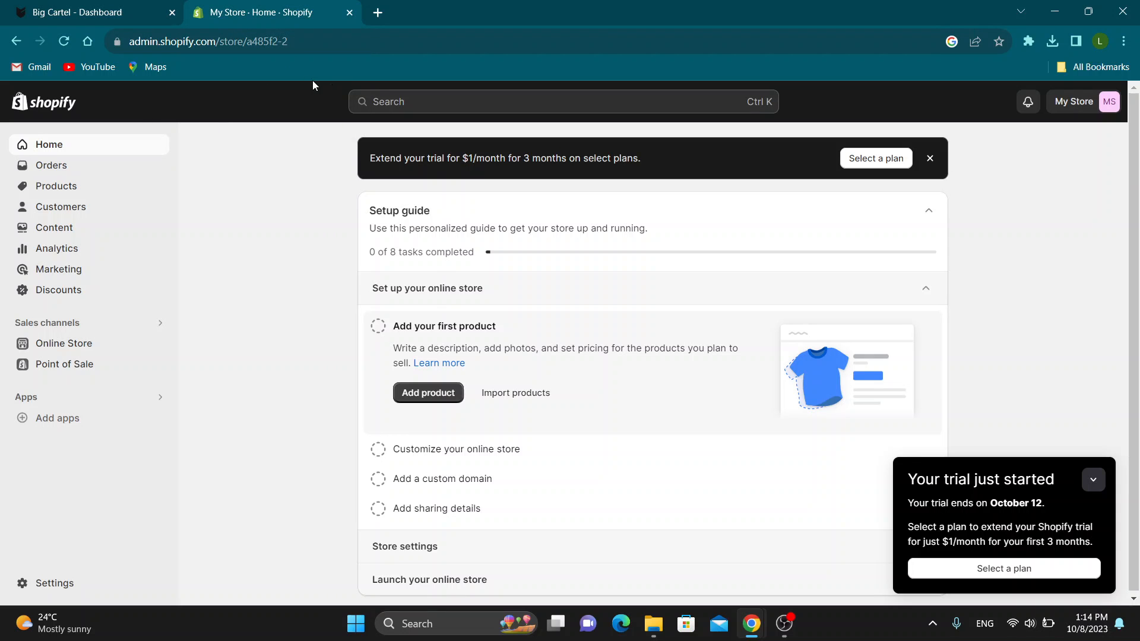
{"action": "mouse_move", "coordinate": [412, 124]}
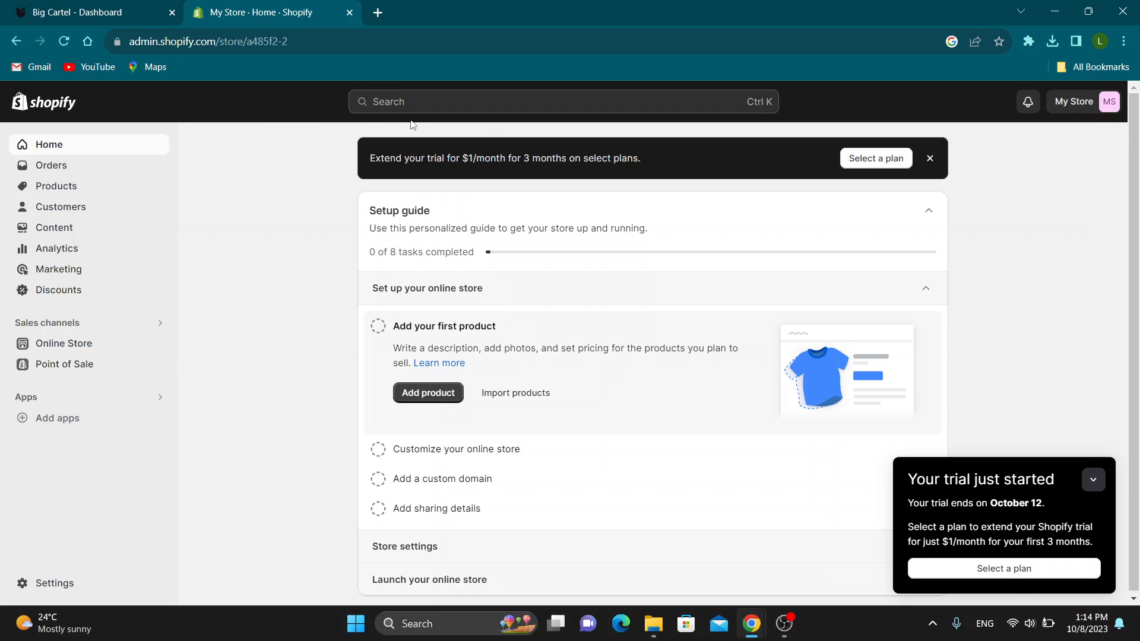
{"action": "mouse_move", "coordinate": [402, 155]}
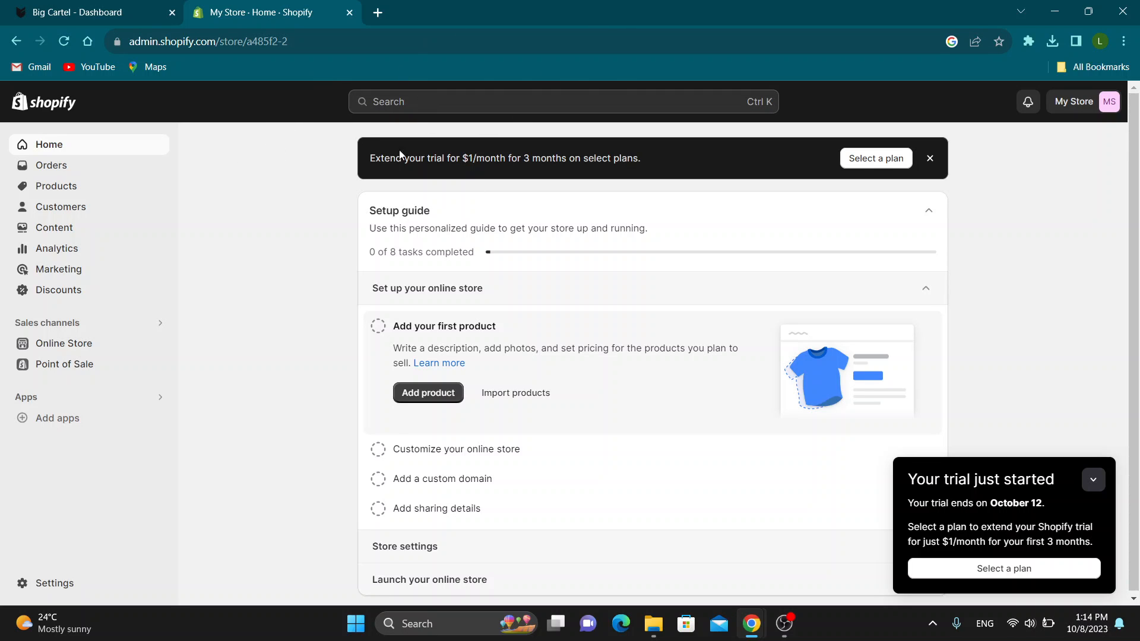
{"action": "left_click", "coordinate": [1093, 479]}
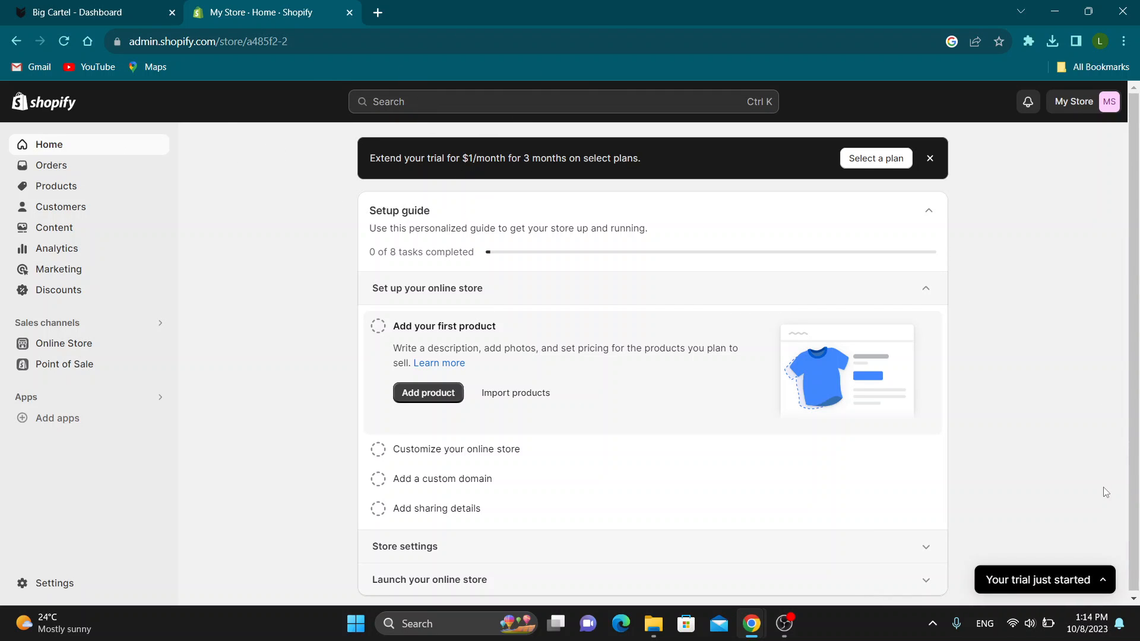
{"action": "mouse_move", "coordinate": [566, 101]}
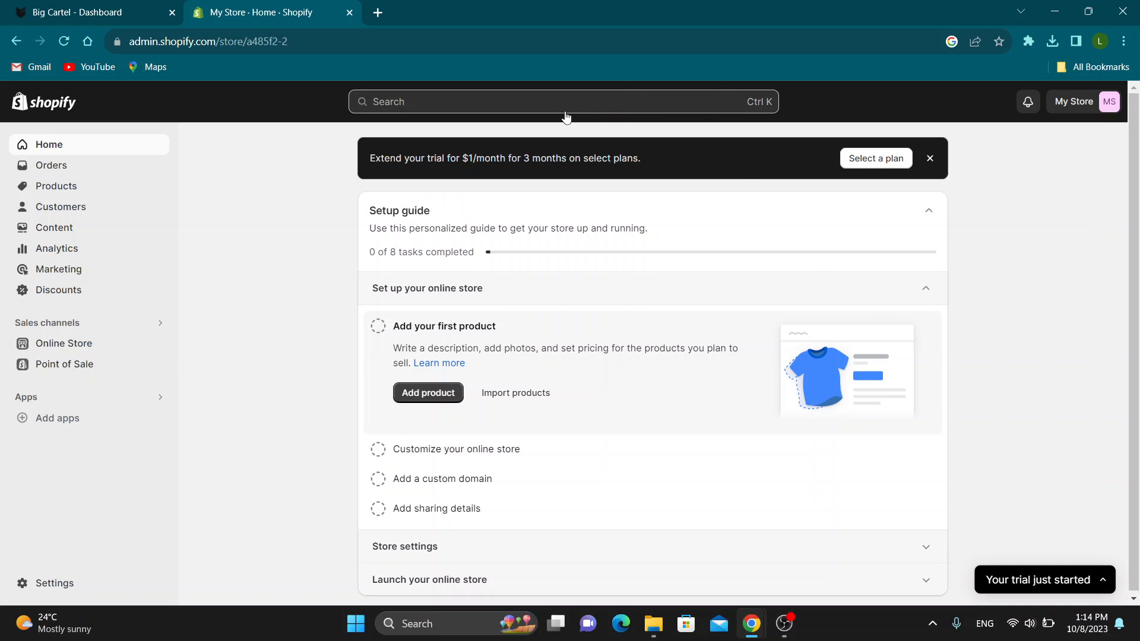
{"action": "mouse_move", "coordinate": [535, 117]}
{"action": "type", "text": "apps"}
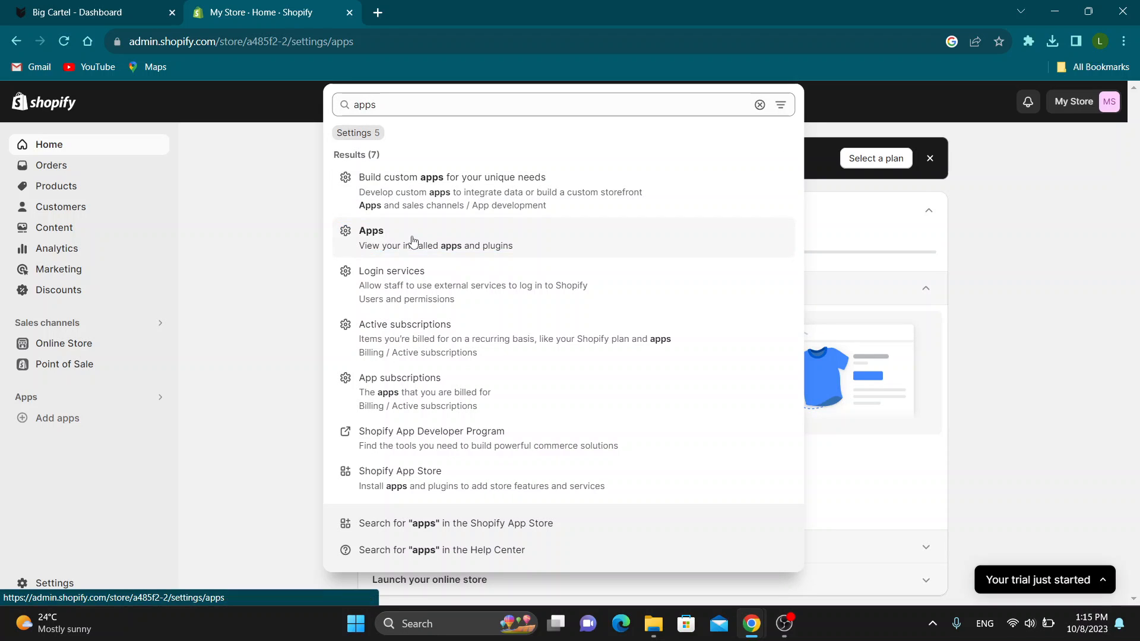
Open Apps and sales channels settings, showing Point of Sale and Online Store installed.
{"action": "left_click", "coordinate": [371, 238]}
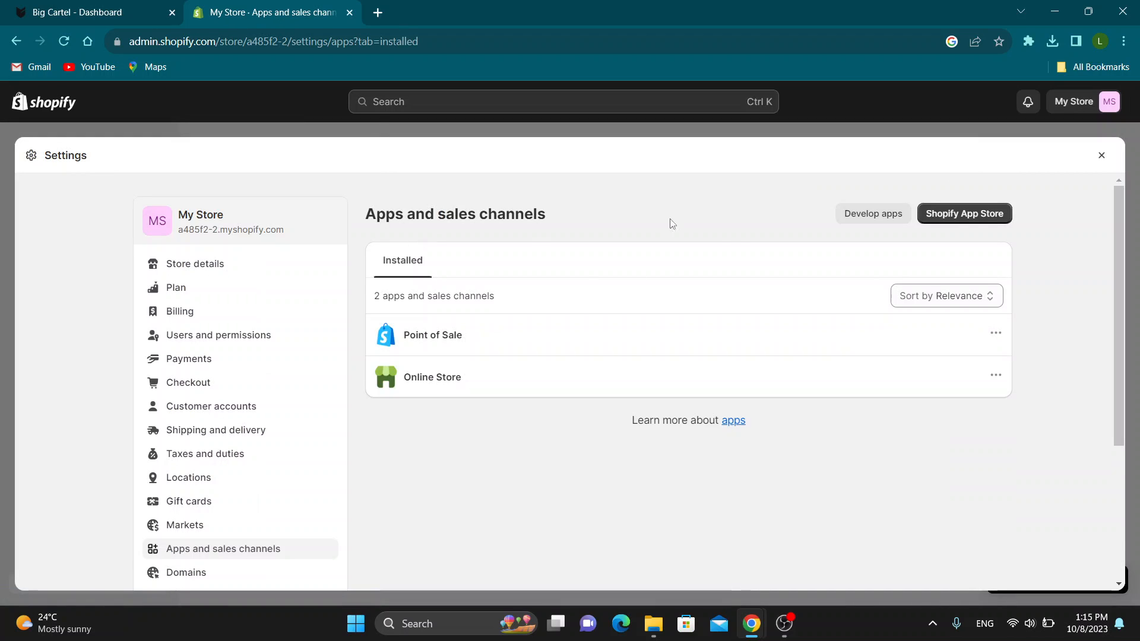
{"action": "mouse_move", "coordinate": [622, 224]}
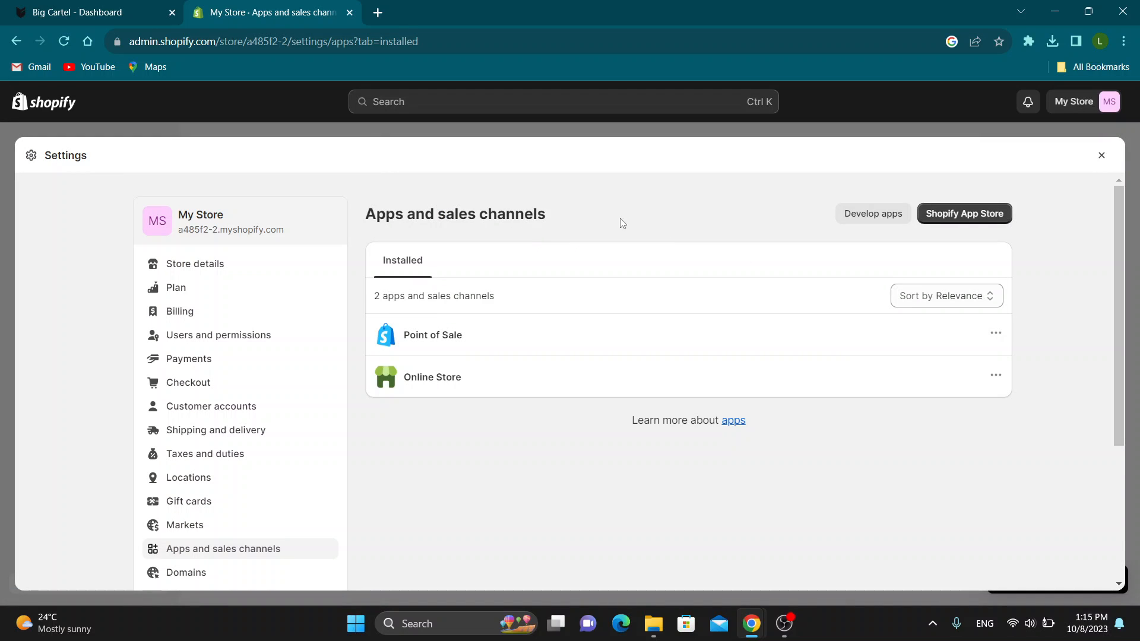
{"action": "mouse_move", "coordinate": [1026, 246]}
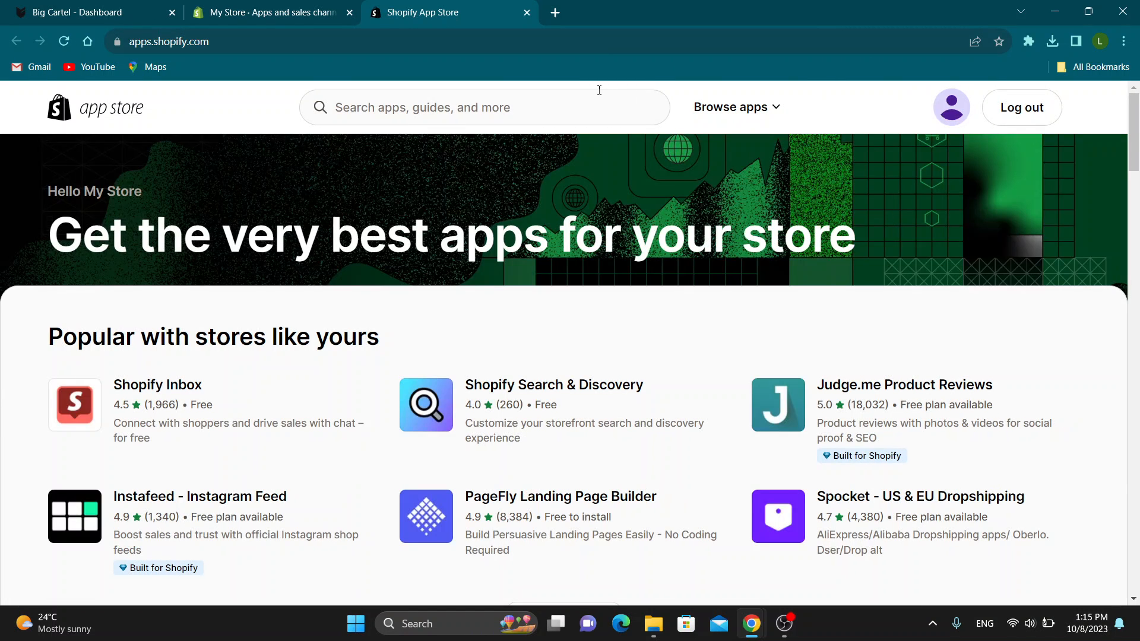
Search the App Store for 'cart2cart' and open the Cart2Cart Store Migration App page.
{"action": "left_click", "coordinate": [485, 107]}
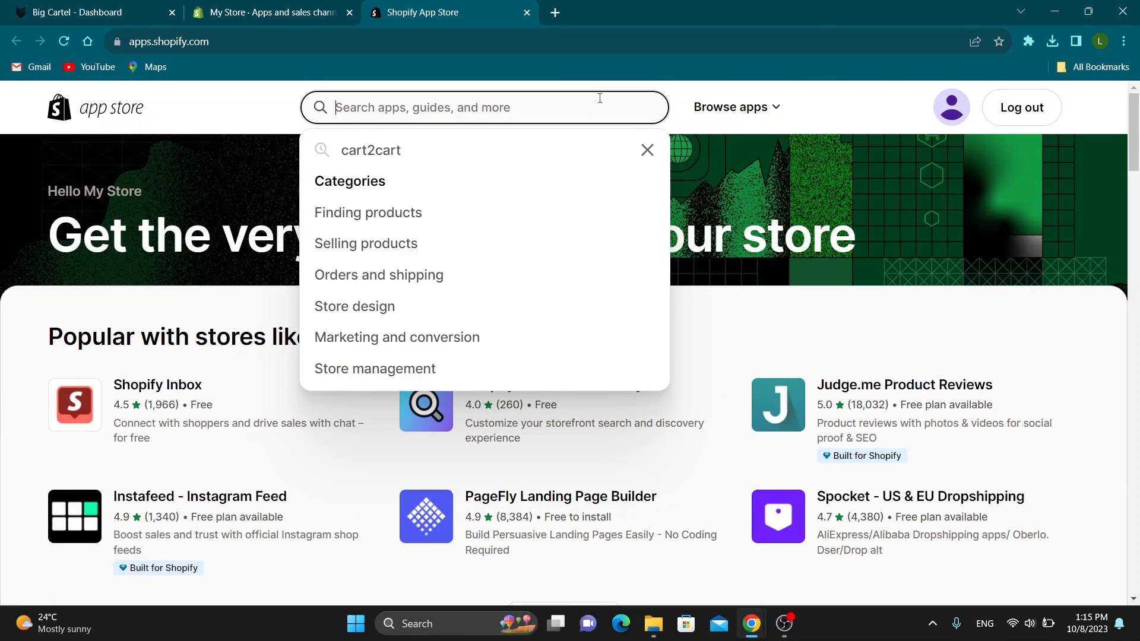
{"action": "key", "text": "Return"}
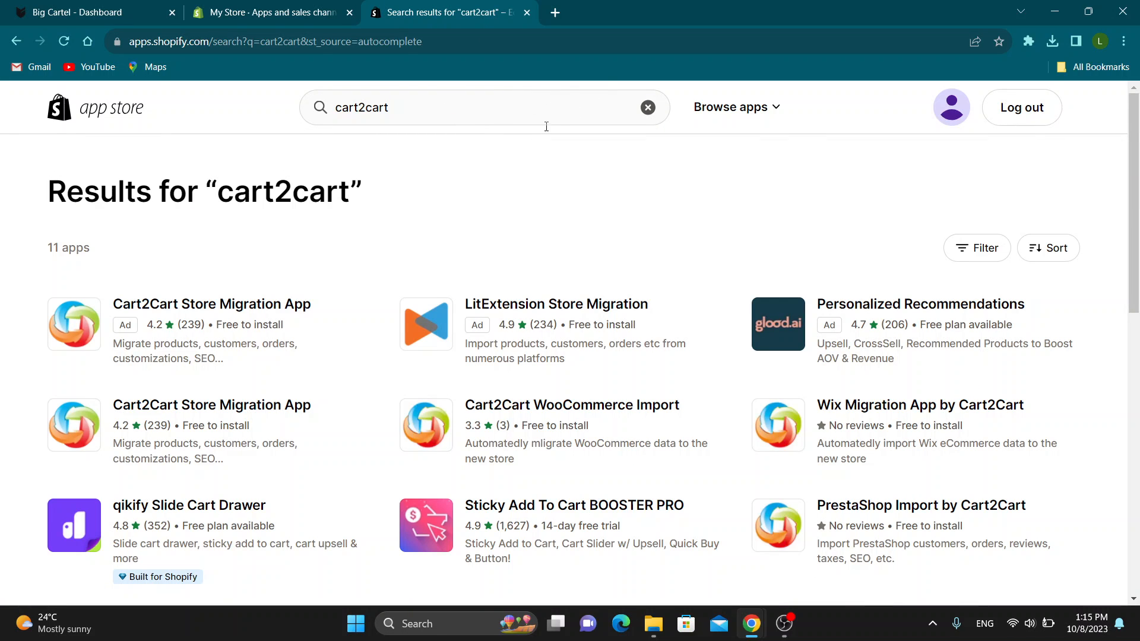
{"action": "left_click", "coordinate": [211, 304]}
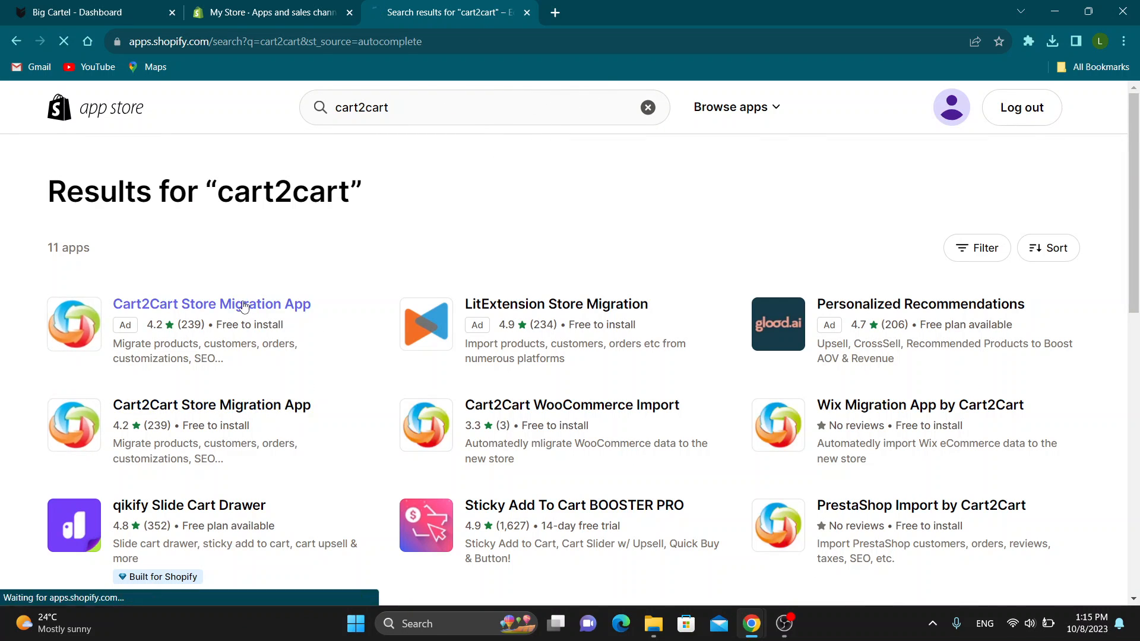
{"action": "left_click", "coordinate": [211, 304]}
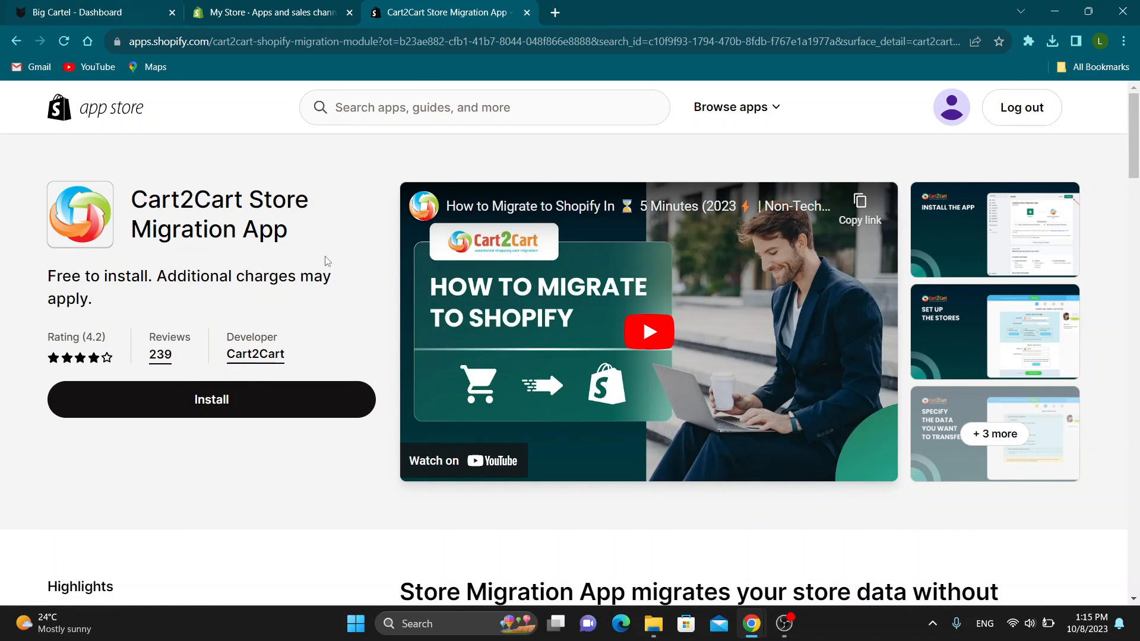
{"action": "scroll", "scroll_direction": "down", "scroll_amount": 3}
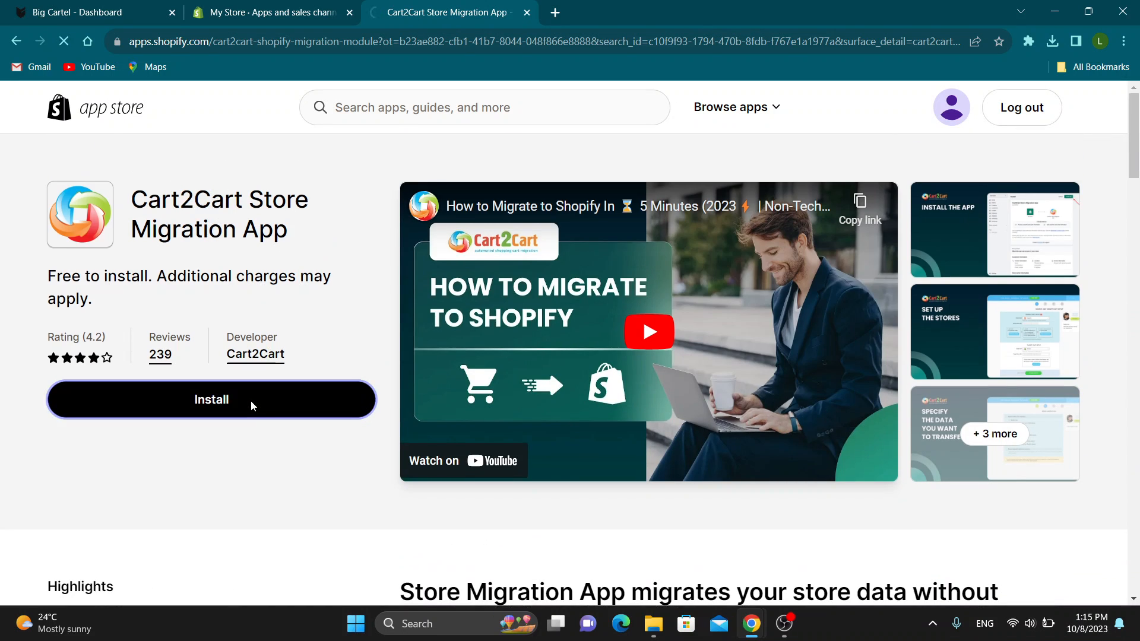
Install the Cart2Cart Store Migration App on My Store, launching its migration wizard.
{"action": "left_click", "coordinate": [211, 399]}
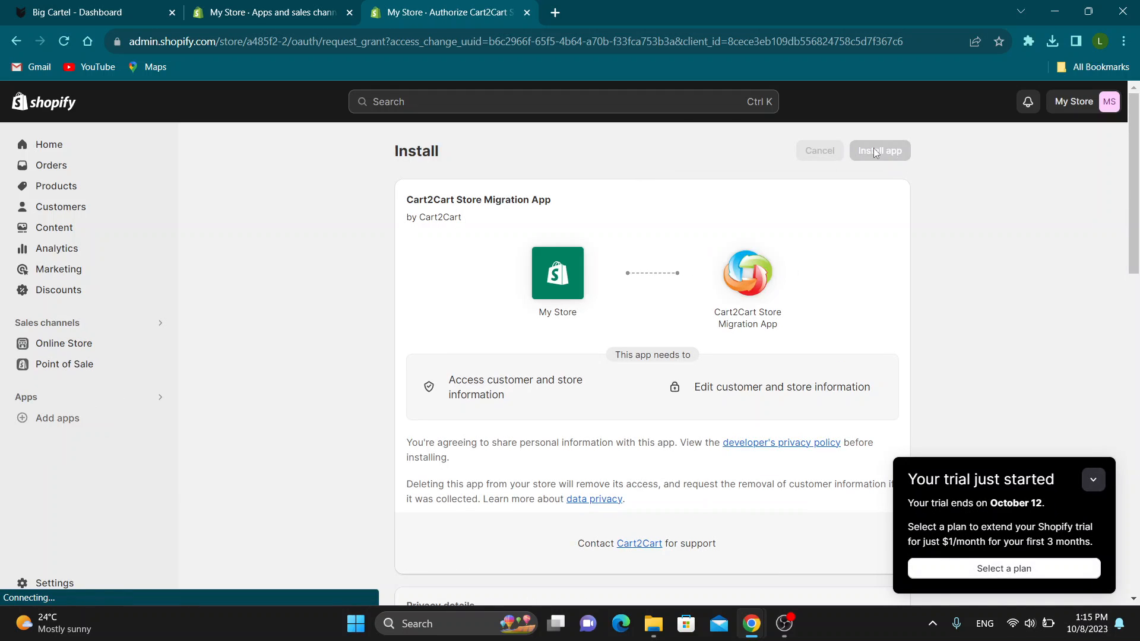
{"action": "left_click", "coordinate": [879, 150]}
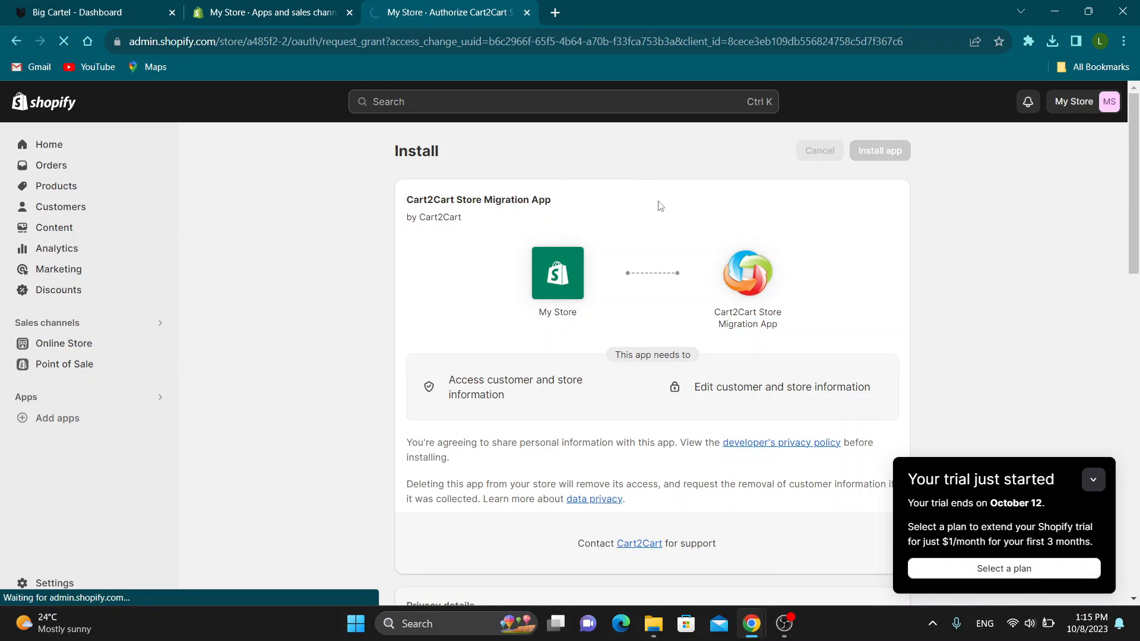
{"action": "left_click", "coordinate": [879, 151]}
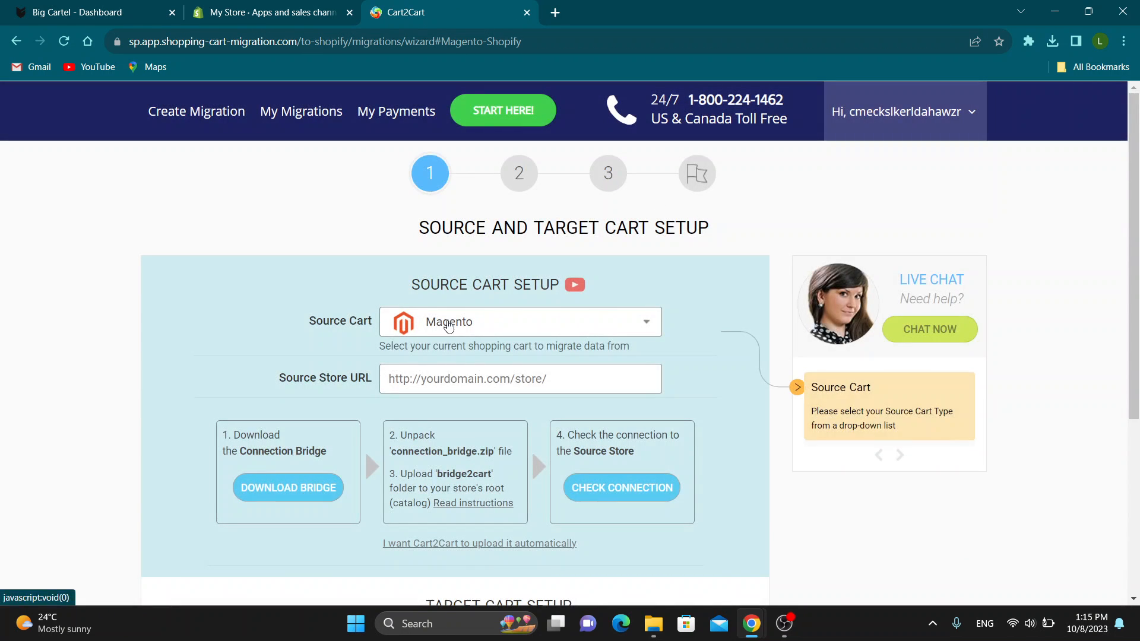
Choose Big Cartel as source cart and check the prefilled Shopify target store URL.
{"action": "left_click", "coordinate": [519, 321]}
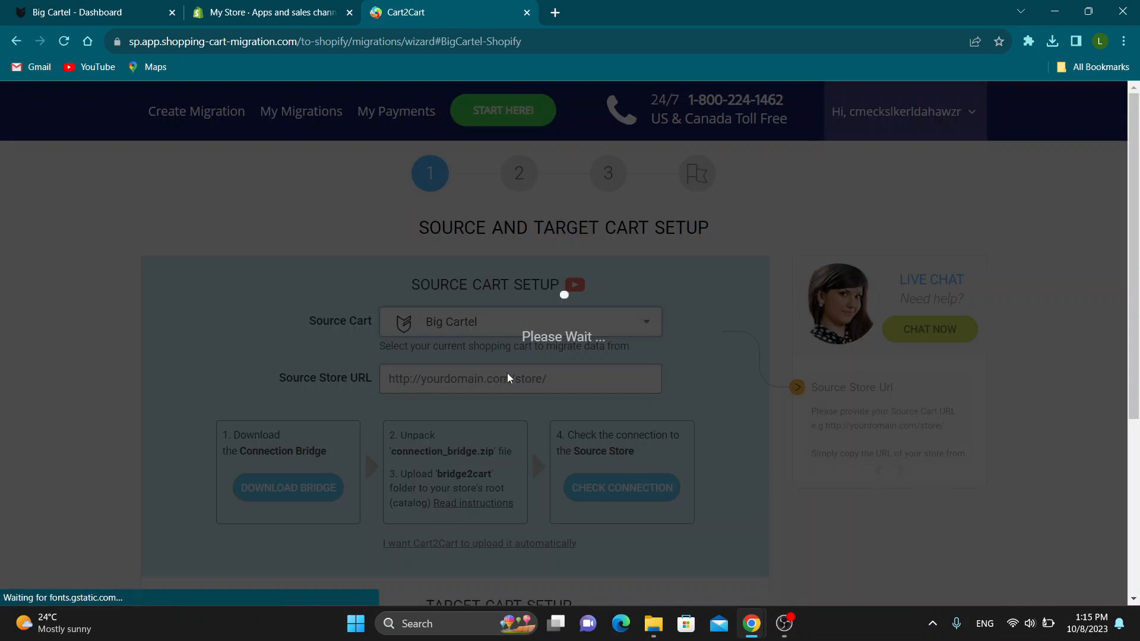
{"action": "scroll", "scroll_direction": "down", "scroll_amount": 3}
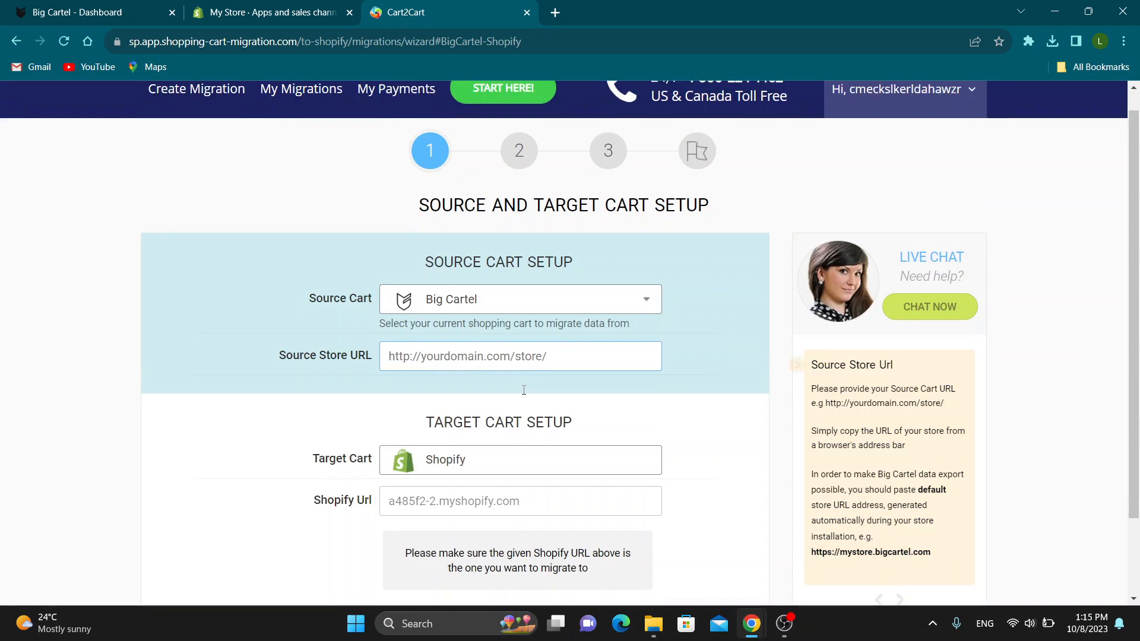
{"action": "scroll", "scroll_direction": "down", "scroll_amount": 3}
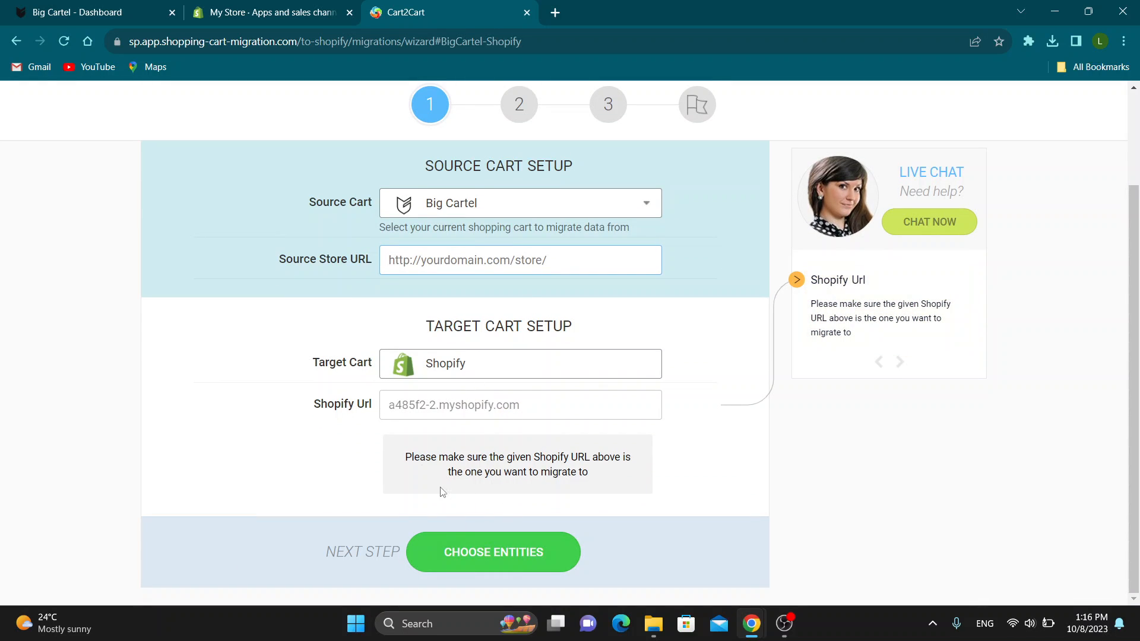
Return to the Shopify admin tab and close the Settings window.
{"action": "left_click", "coordinate": [269, 12]}
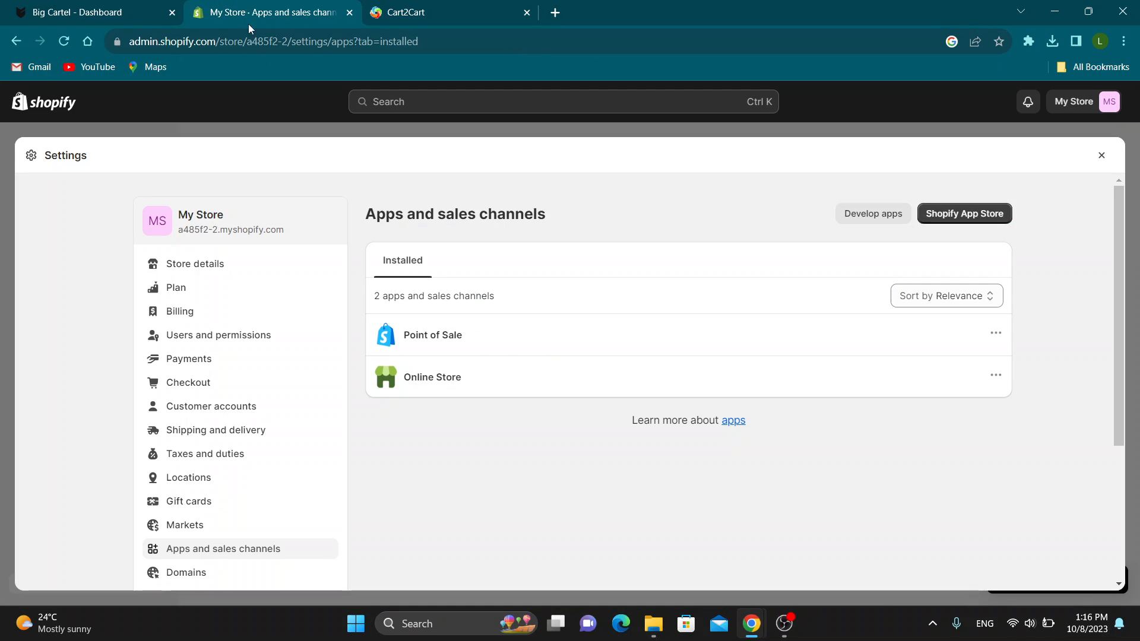
{"action": "left_click", "coordinate": [1100, 155]}
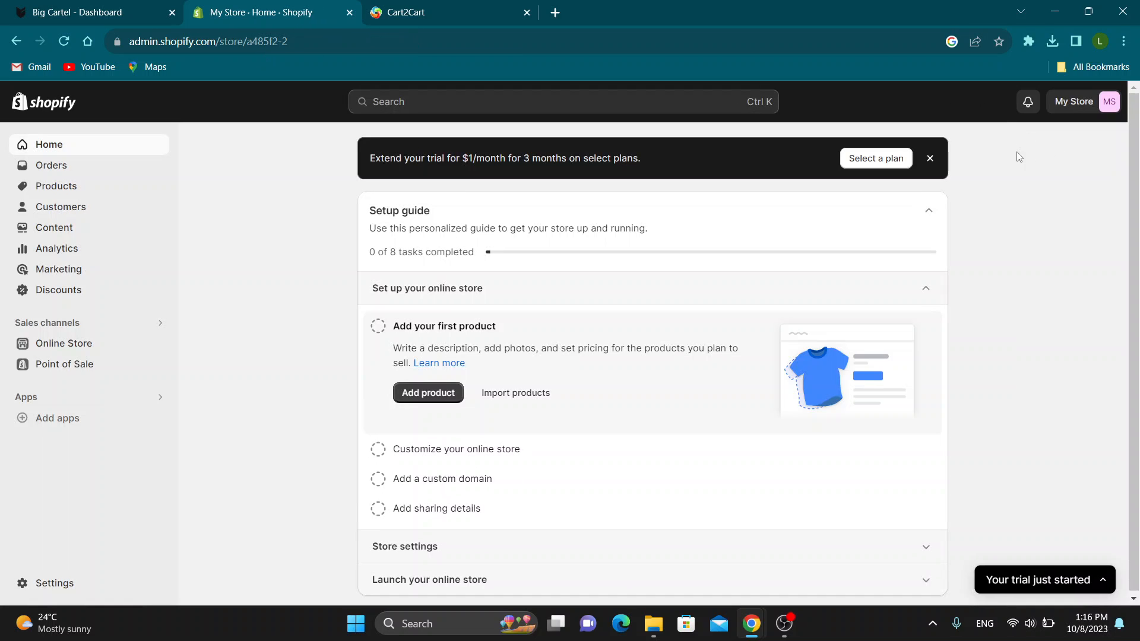
{"action": "mouse_move", "coordinate": [855, 205]}
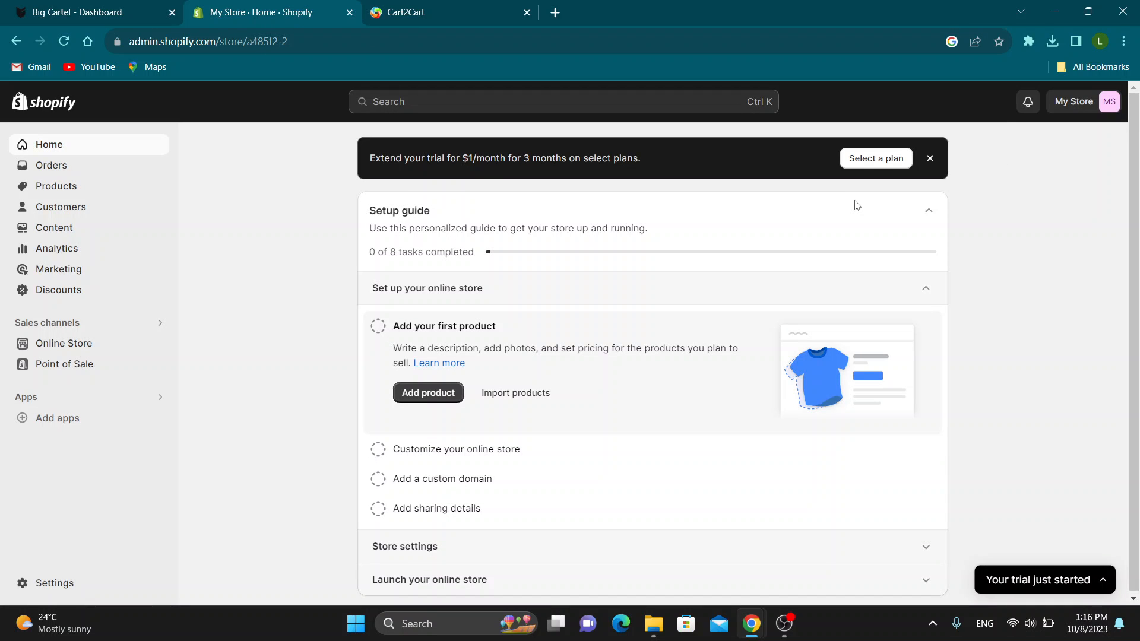